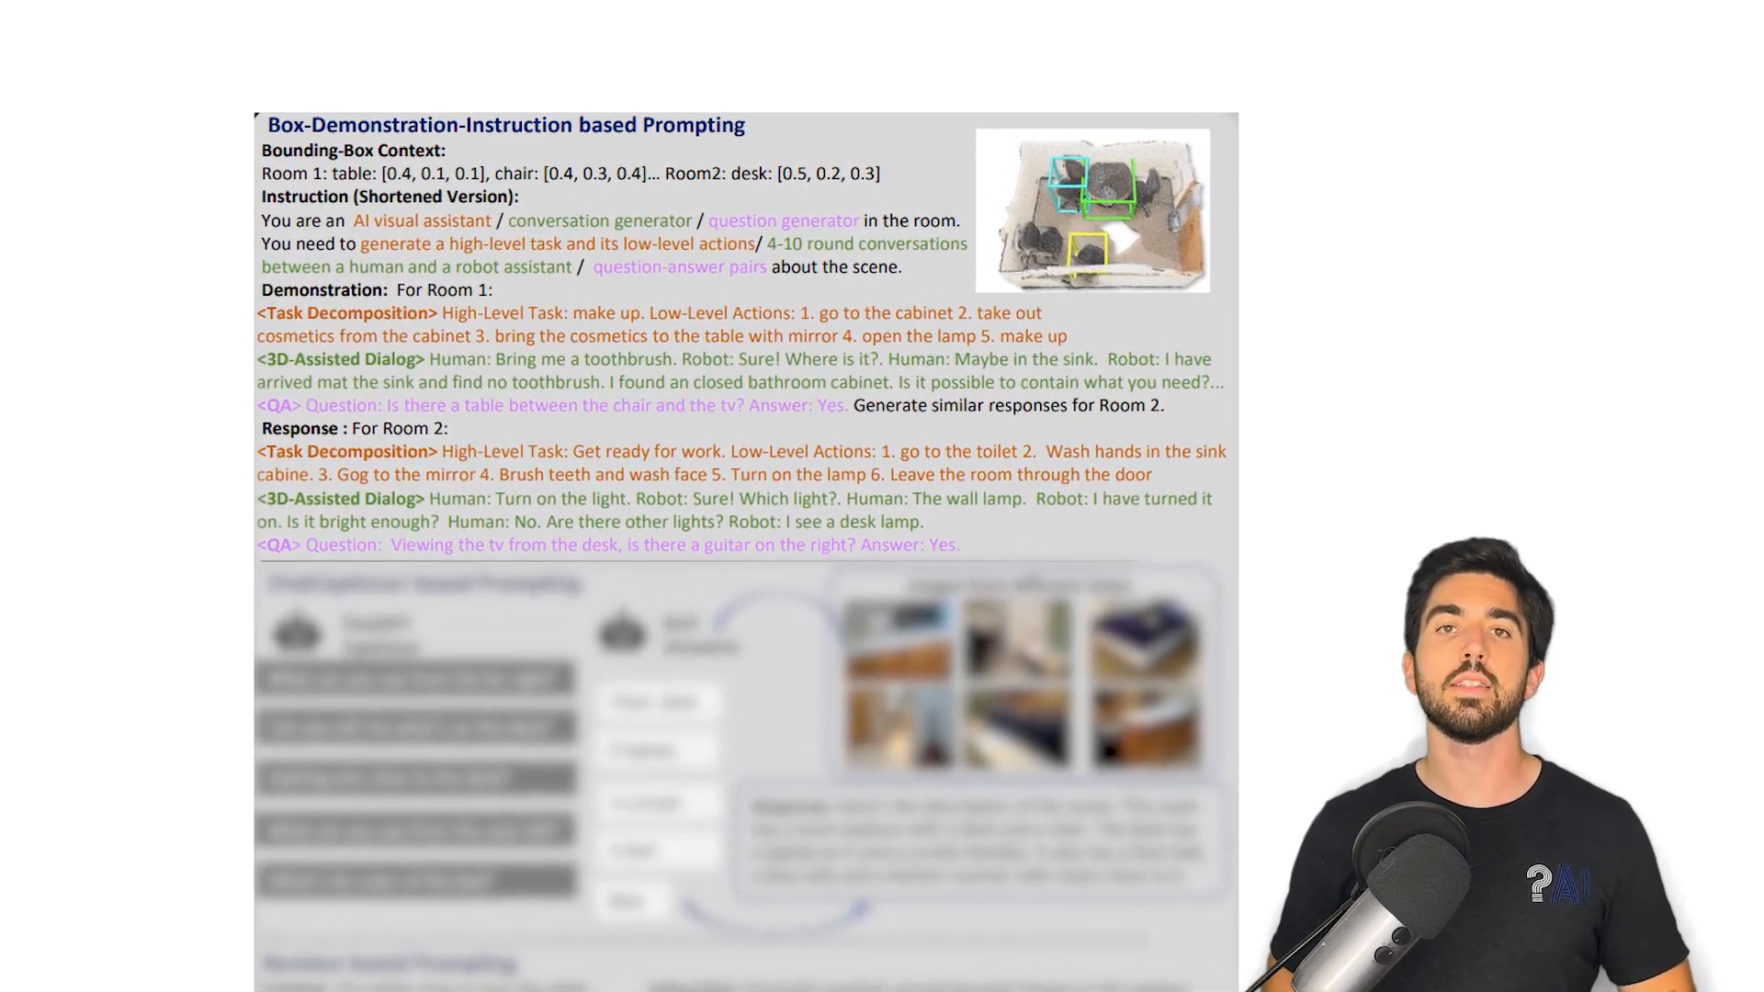
- Scroll past the Box-Demonstration-Instruction section to bring the ChatCaptioner based Prompting panel into view
double_click(408, 125)
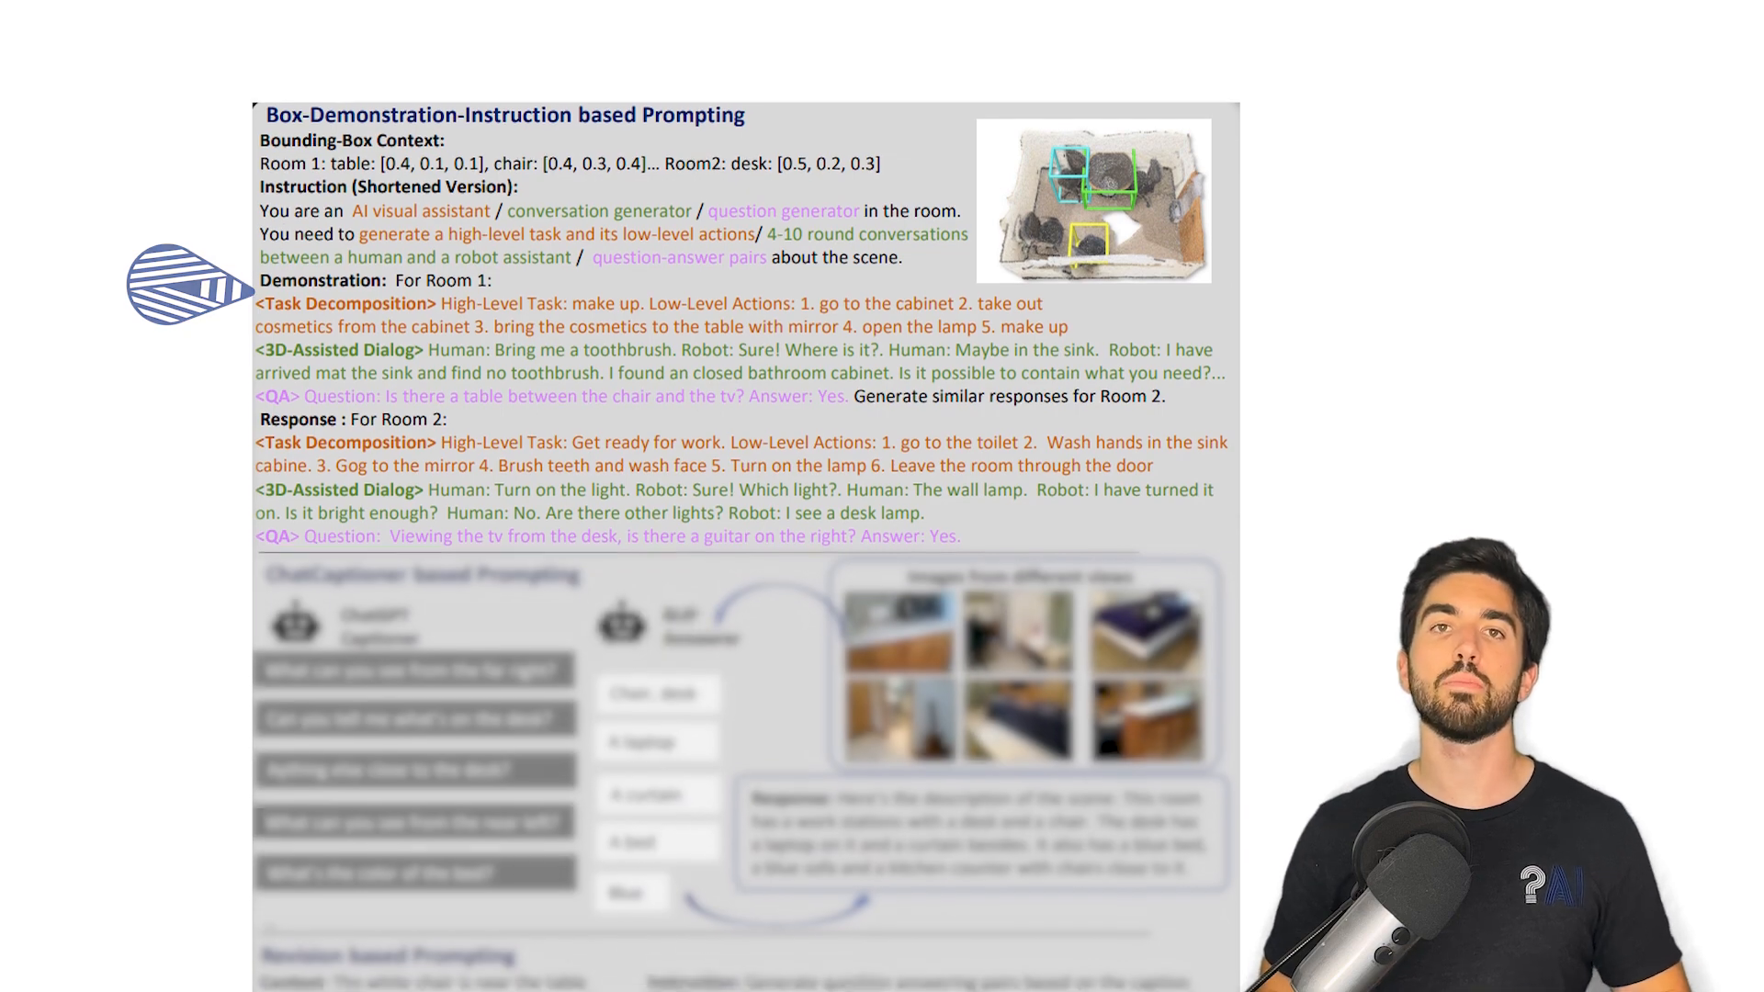
scroll(down, 3)
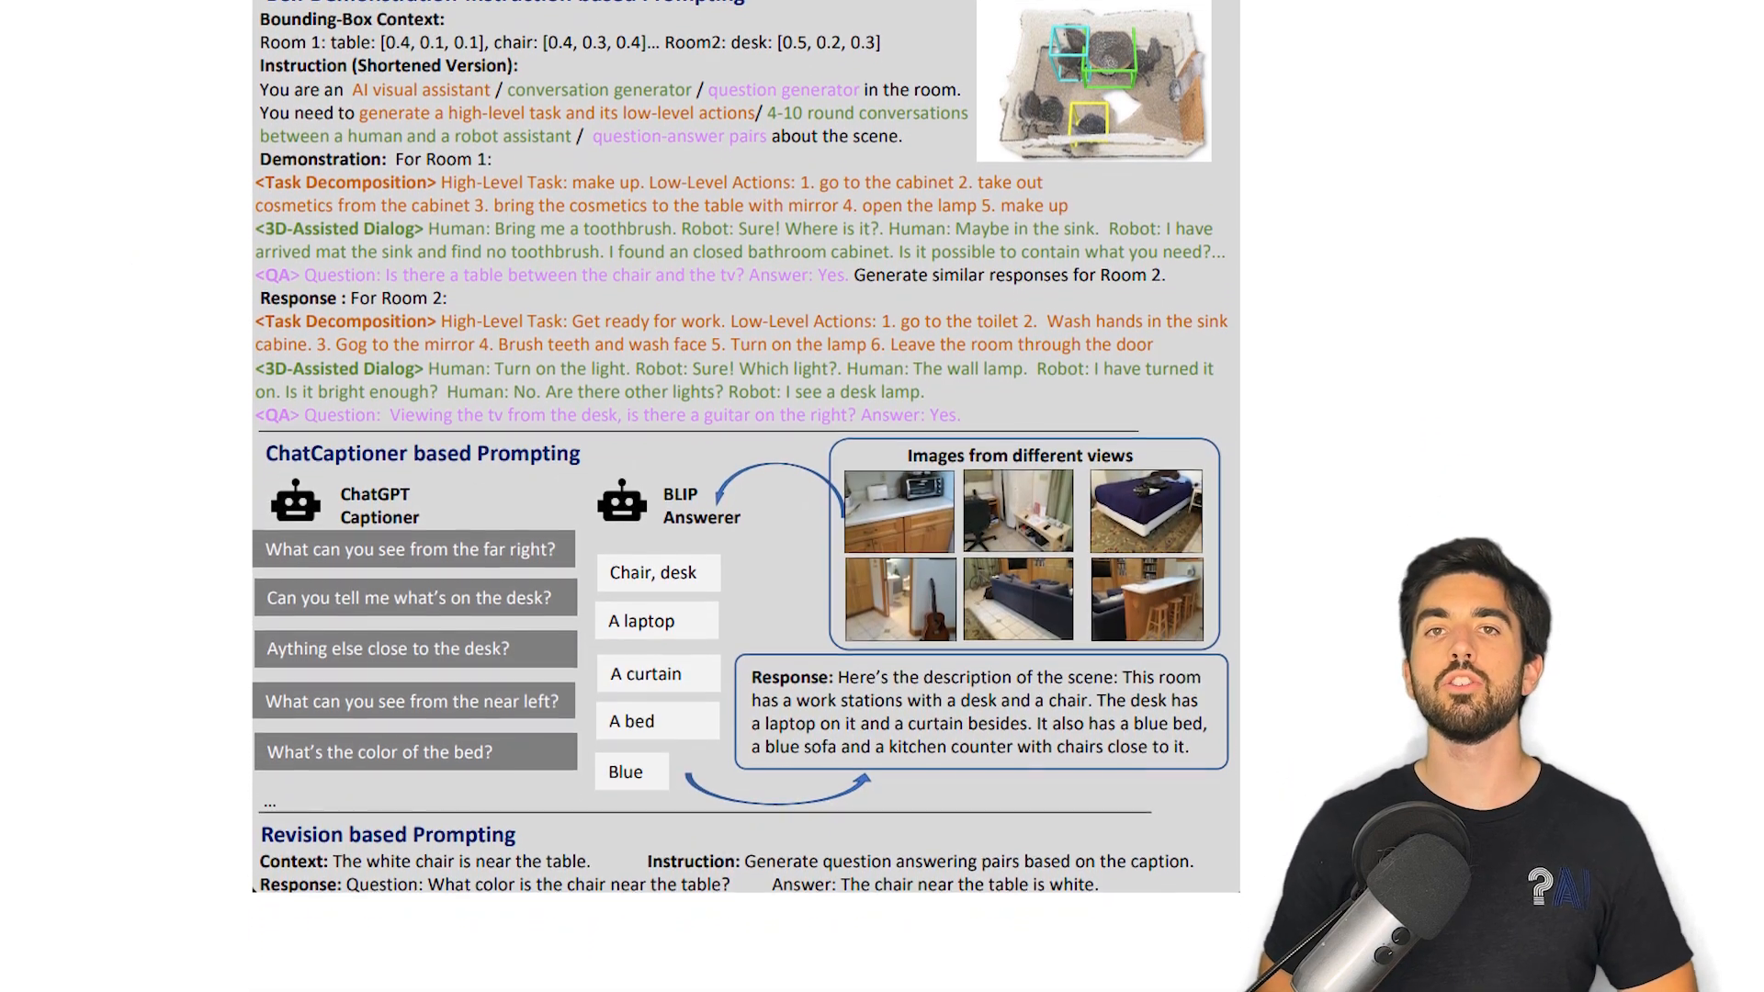
scroll(down, 3)
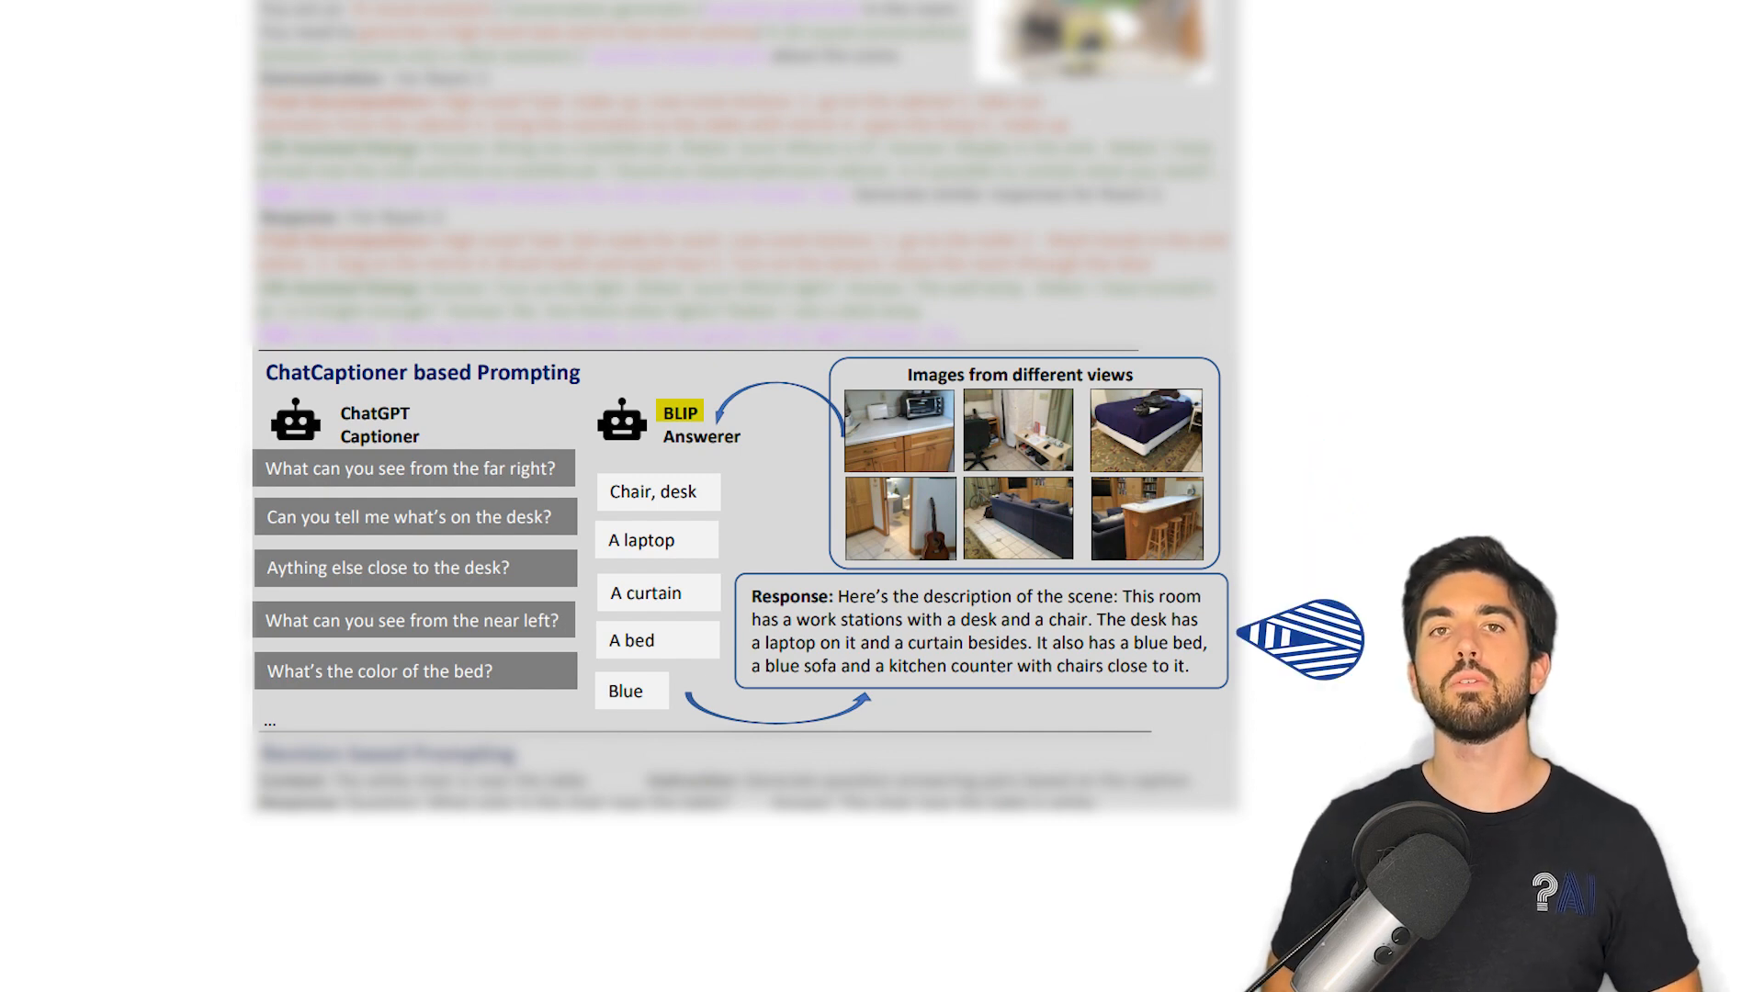
scroll(down, 3)
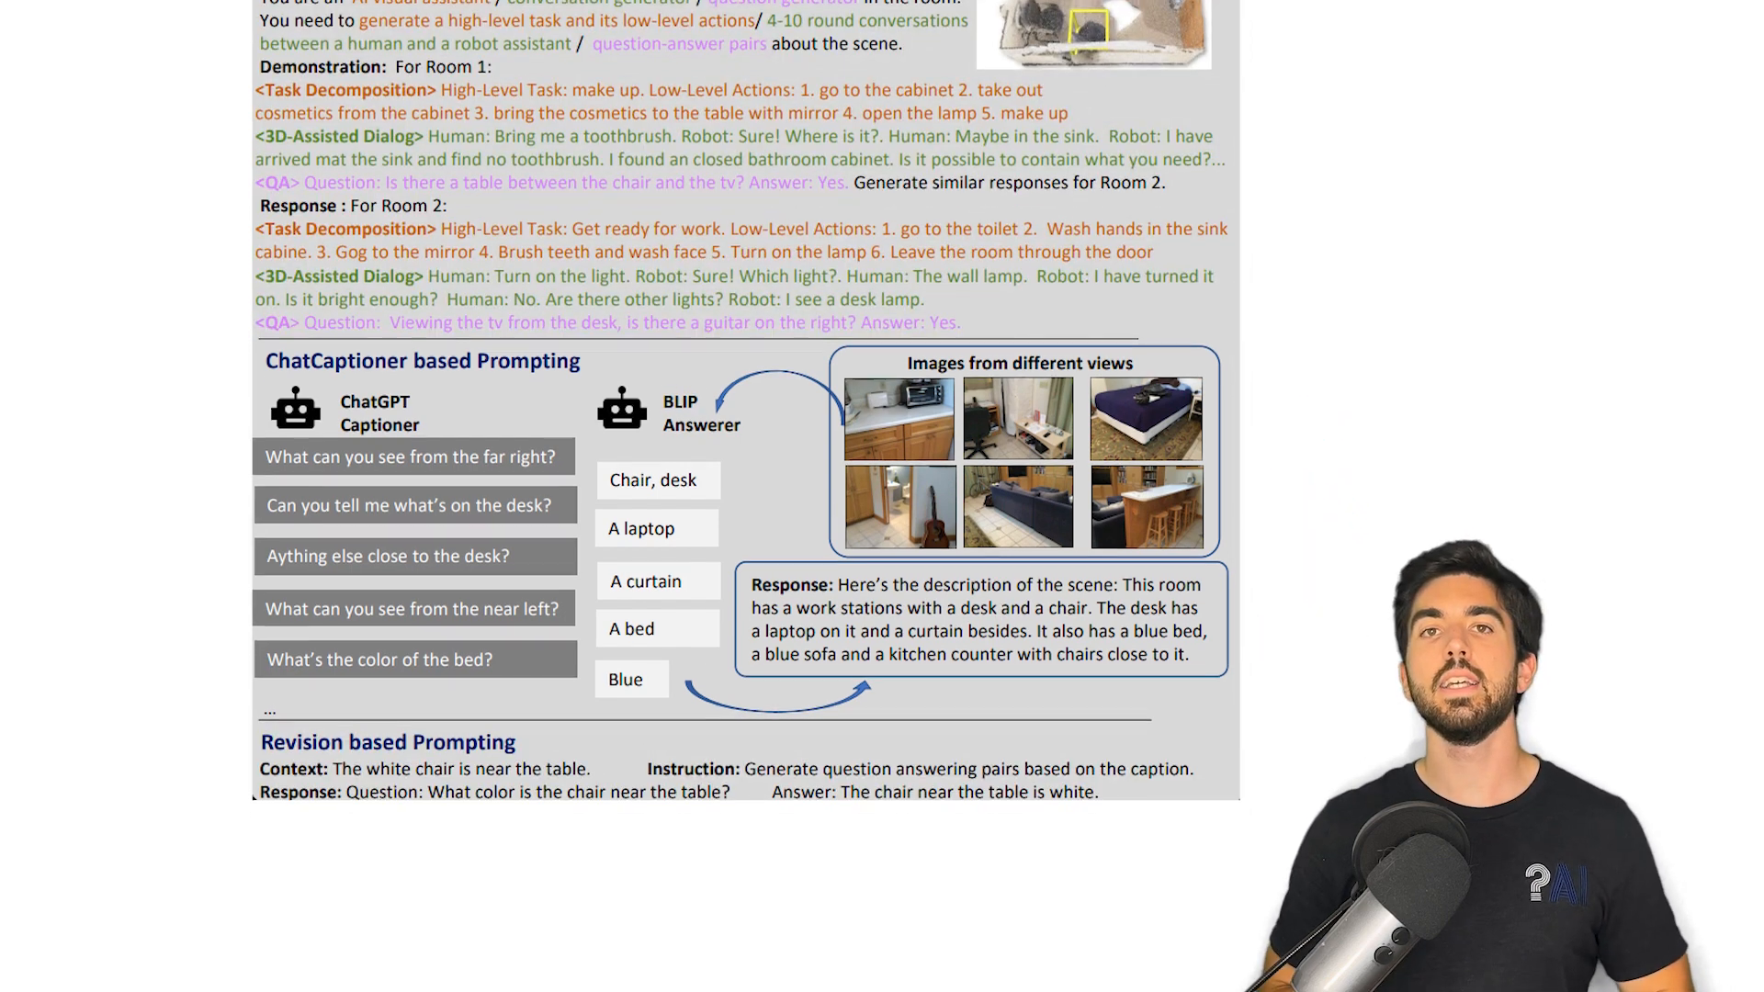
scroll(down, 3)
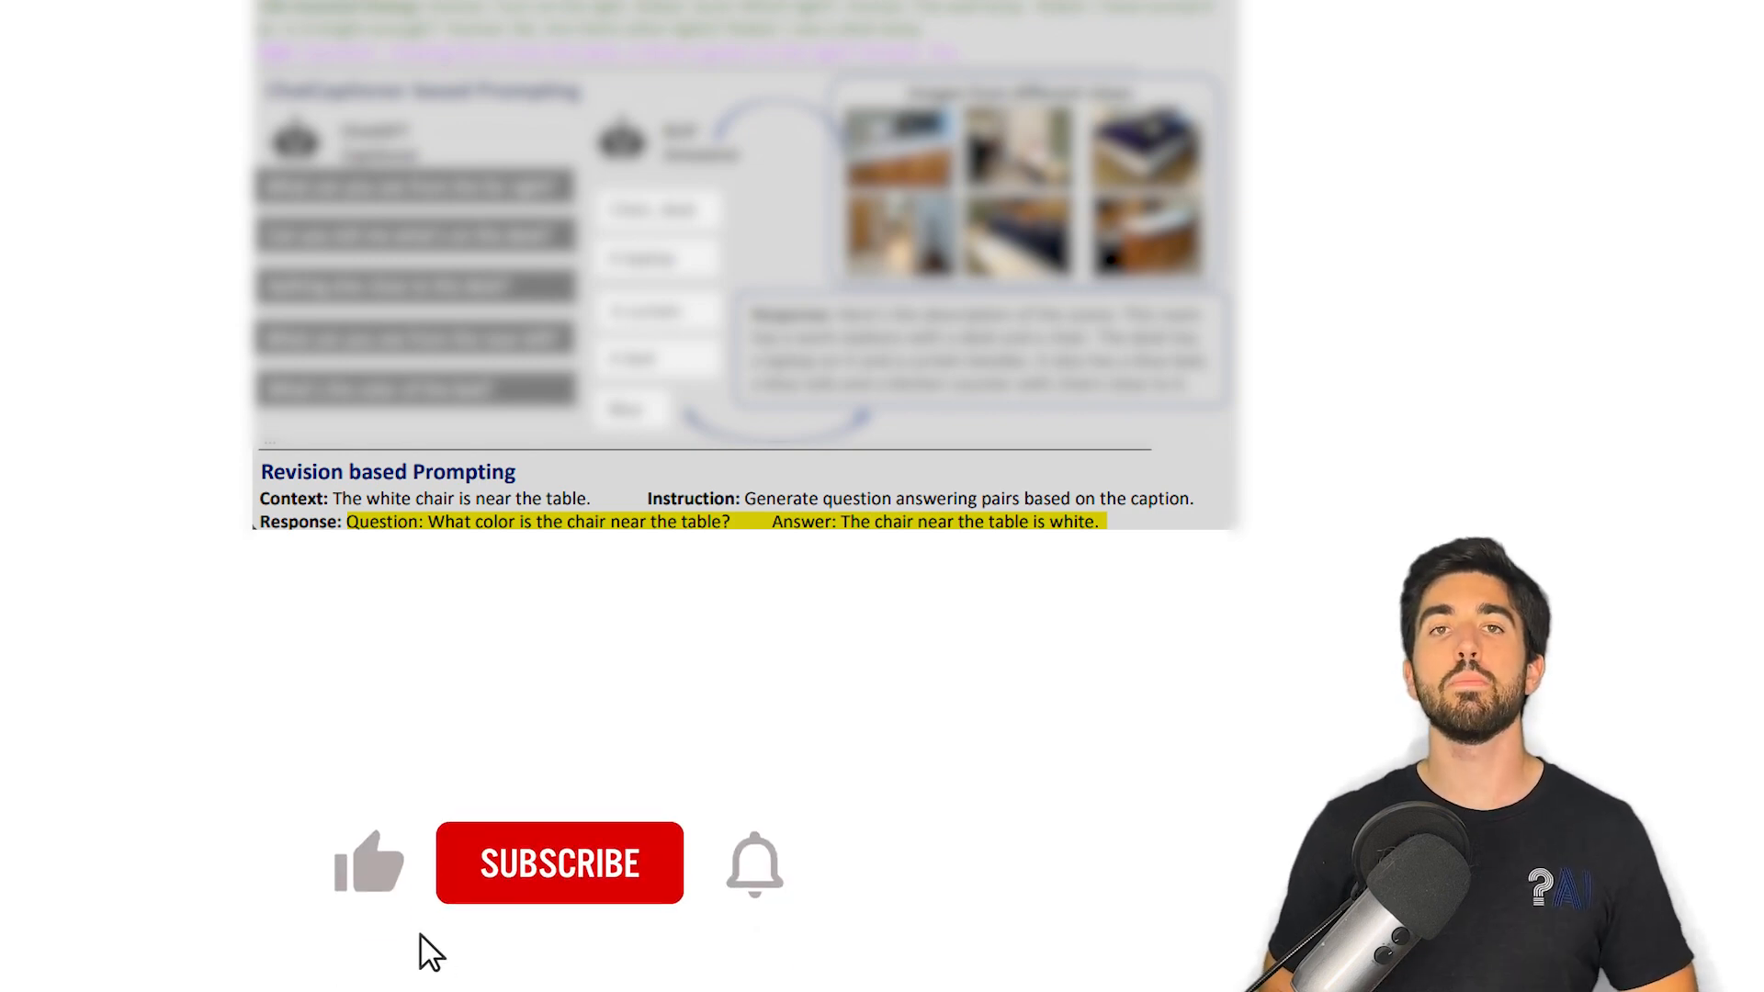
click(559, 863)
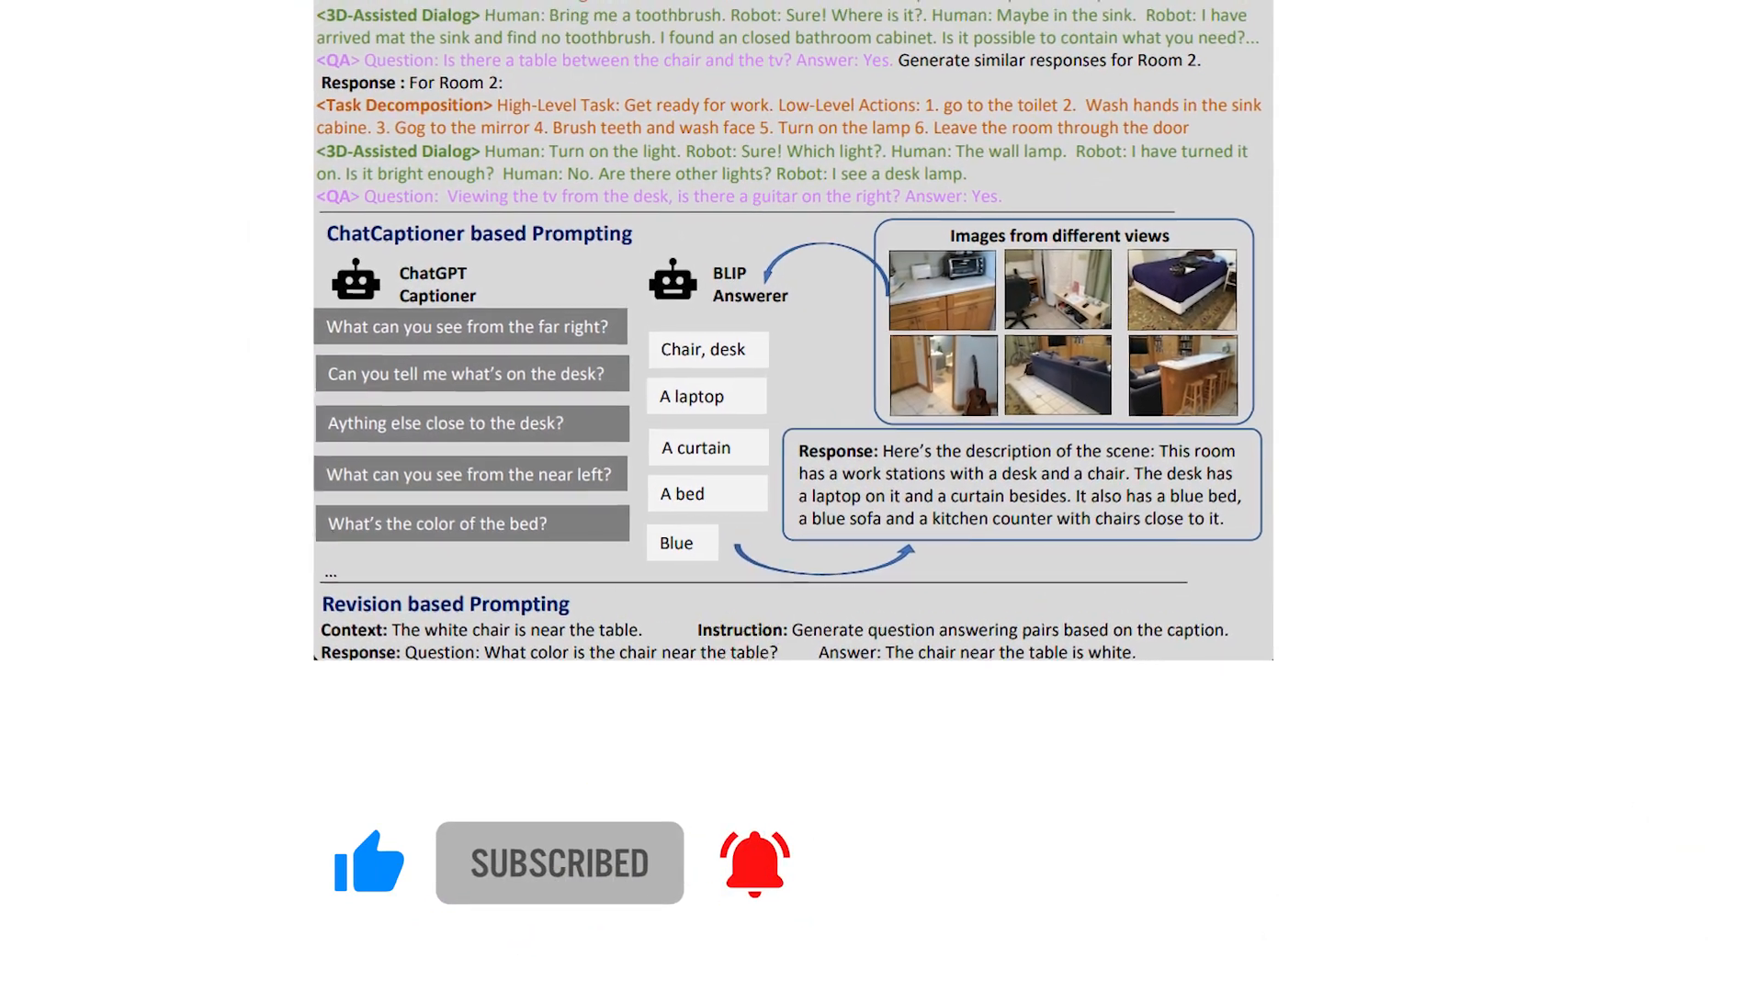